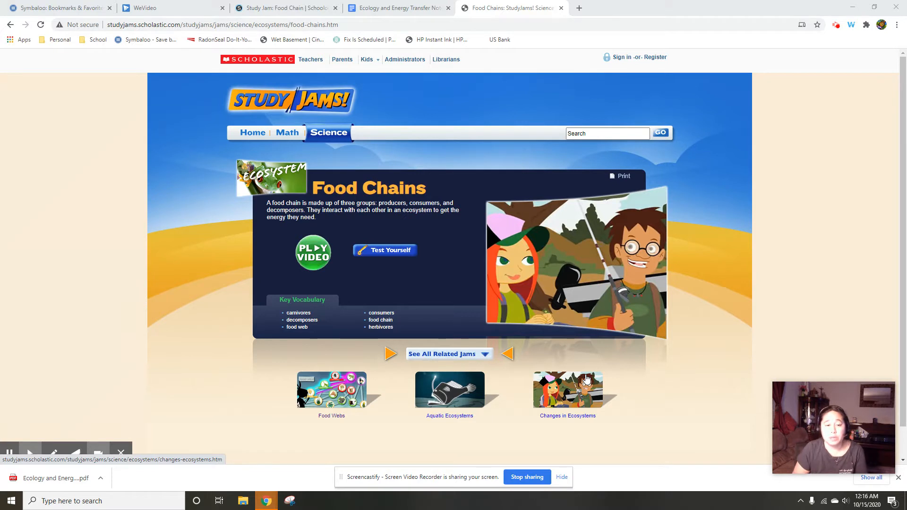
mouse_move(445, 193)
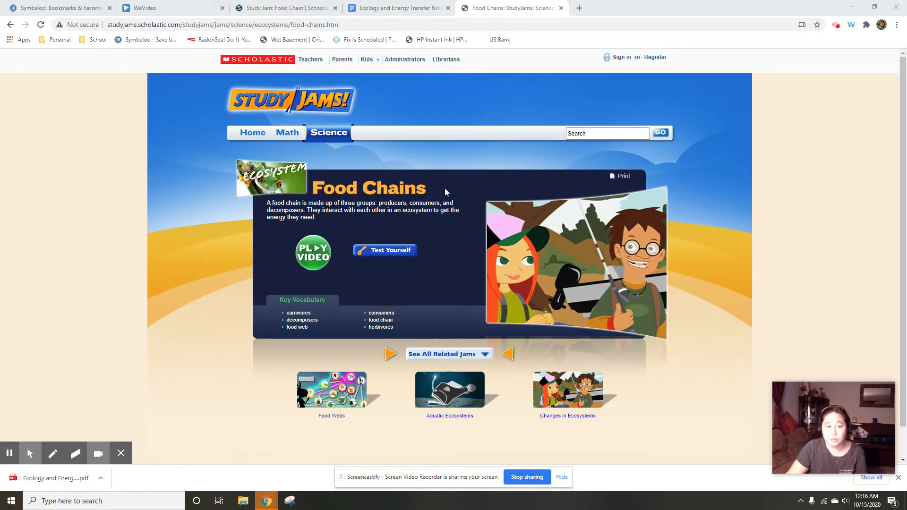
mouse_move(332, 178)
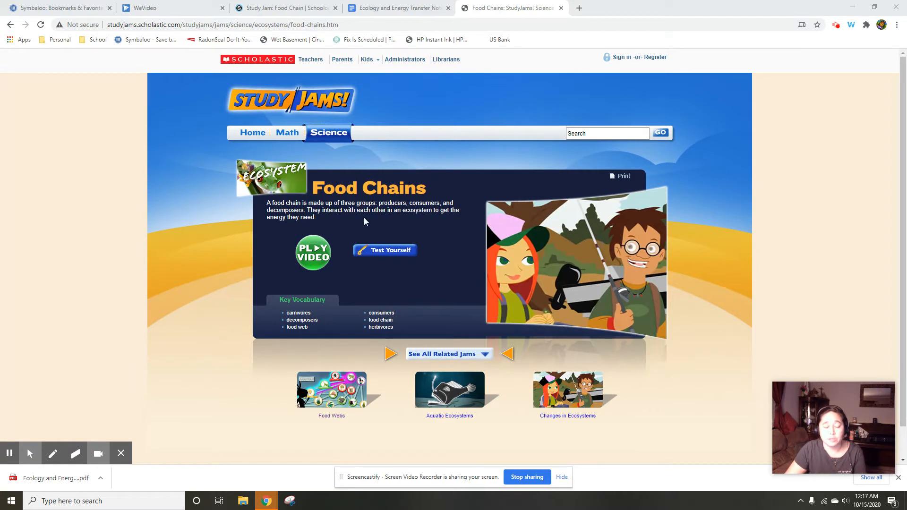
mouse_move(312, 253)
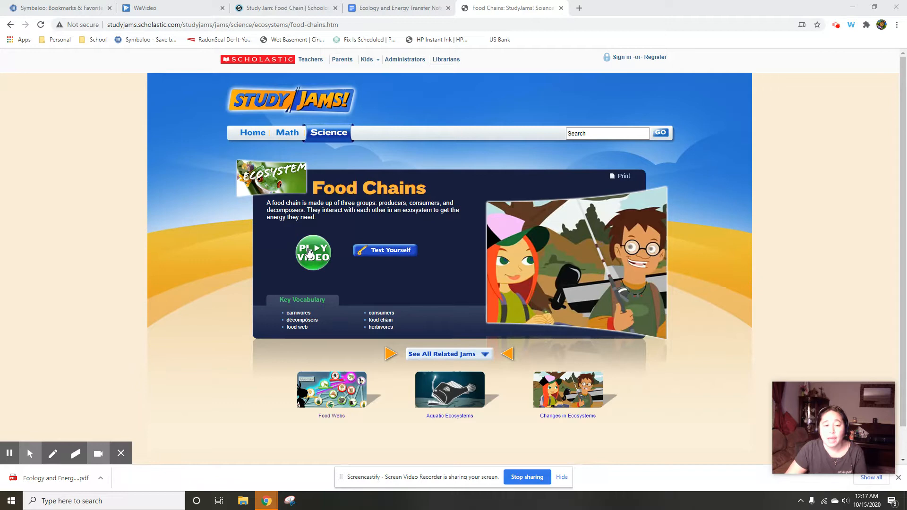
mouse_move(392, 254)
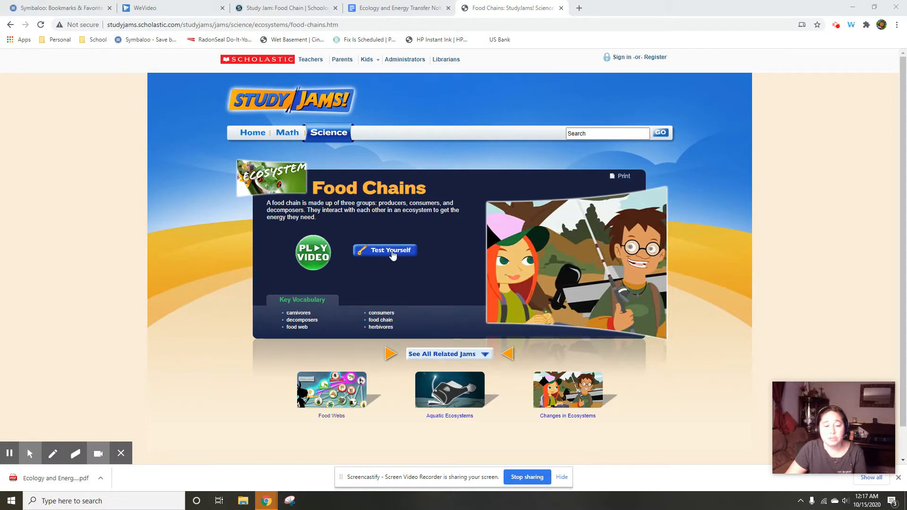
Step: Launch the Food Chains Test Yourself quiz from the topic page
click(384, 250)
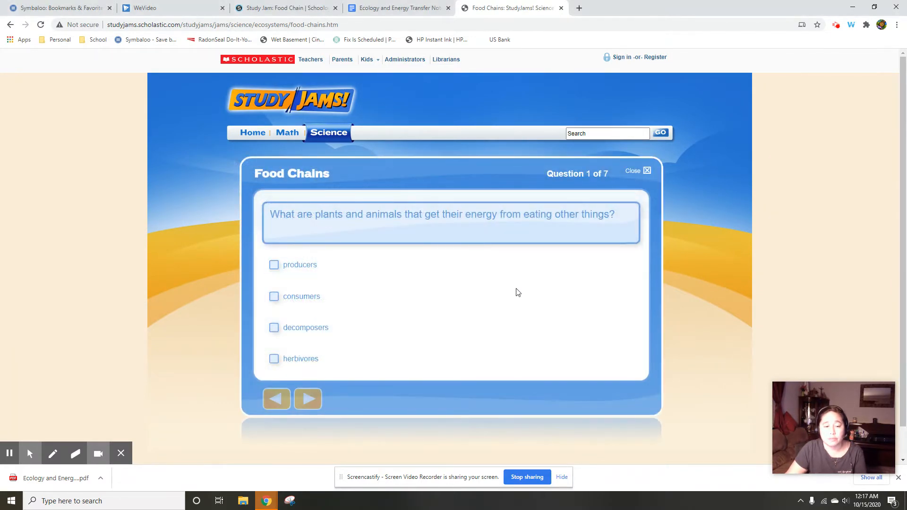
Step: Answer questions 1-4: producers, food chain order, and carnivore as meat-only eater
click(273, 265)
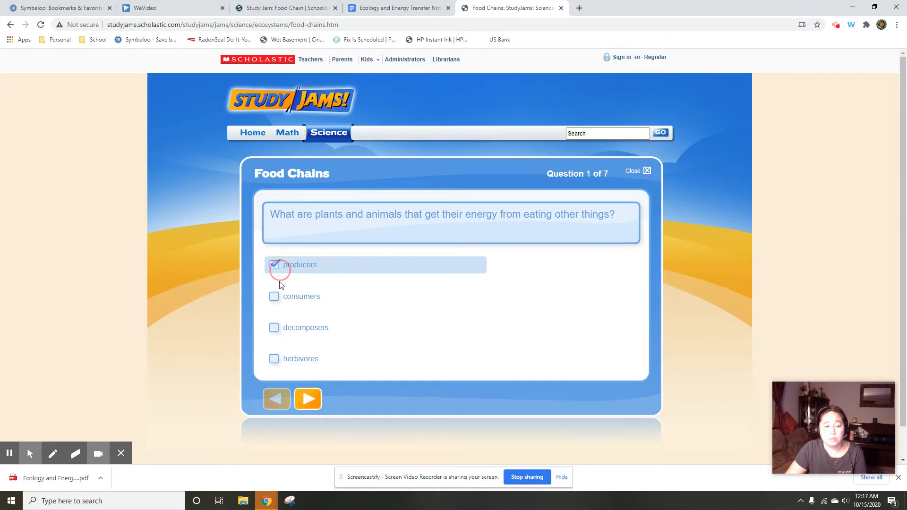
click(308, 398)
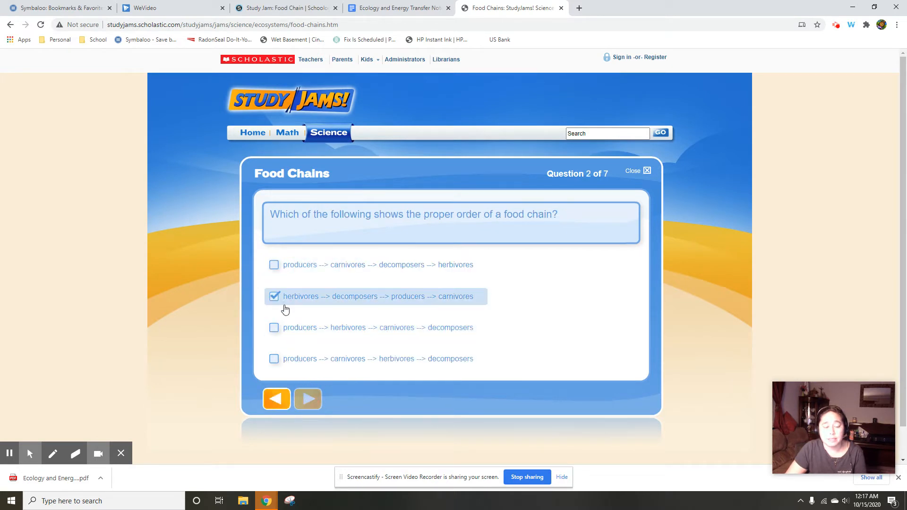
click(307, 399)
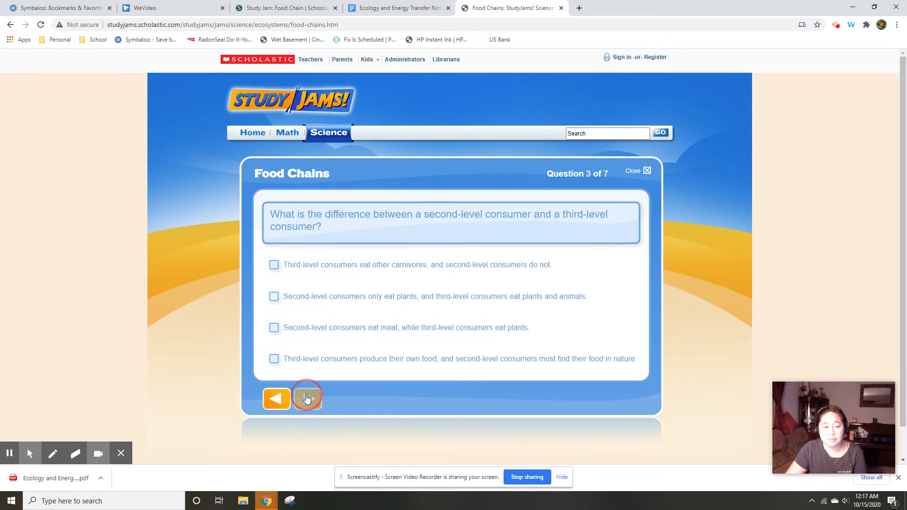
click(307, 399)
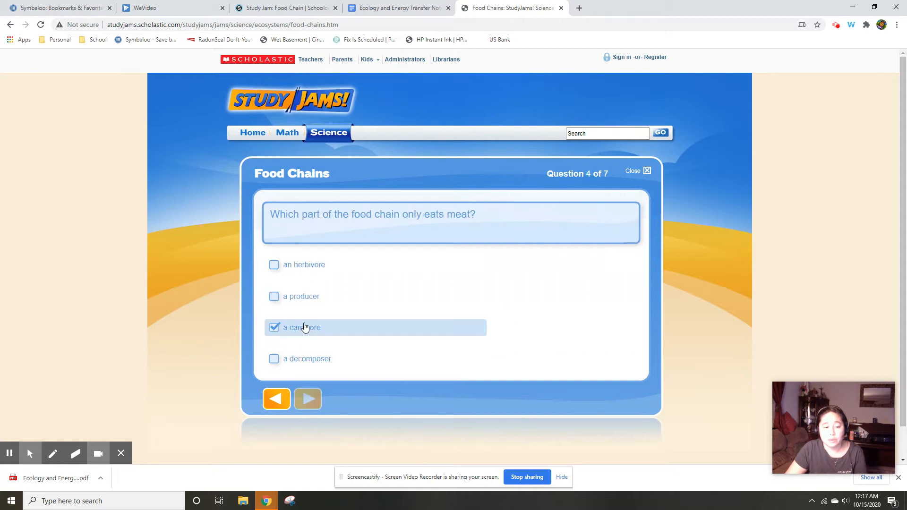
Step: Answer the consumers, broken food chain and elephant questions, finishing with 2 of 7 correct
click(308, 399)
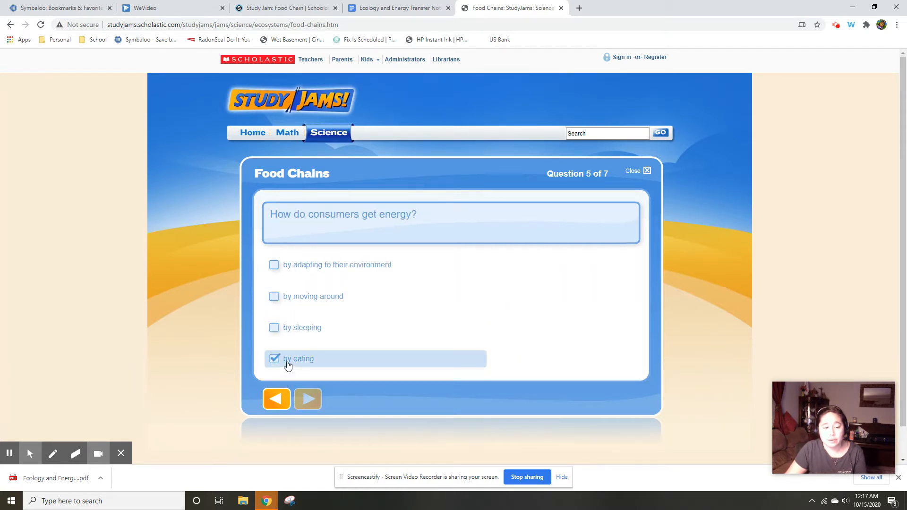
click(307, 398)
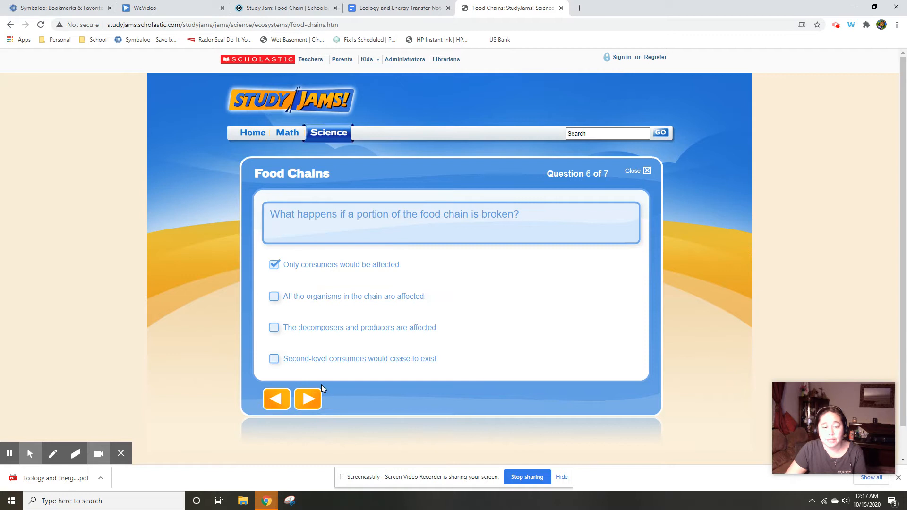
click(307, 399)
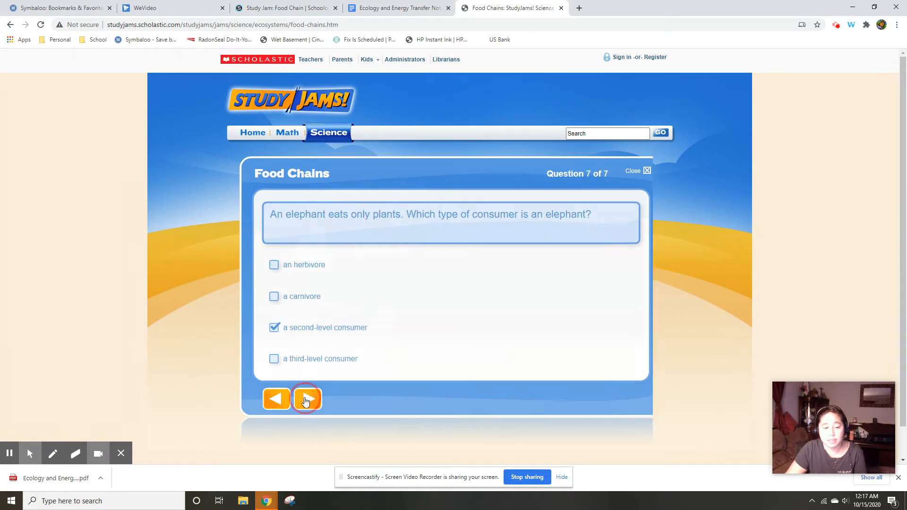
click(306, 399)
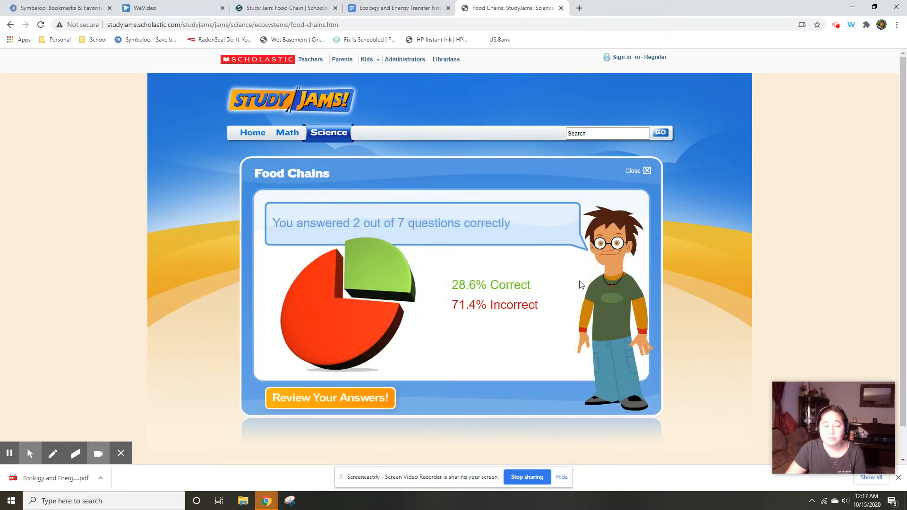
mouse_move(468, 257)
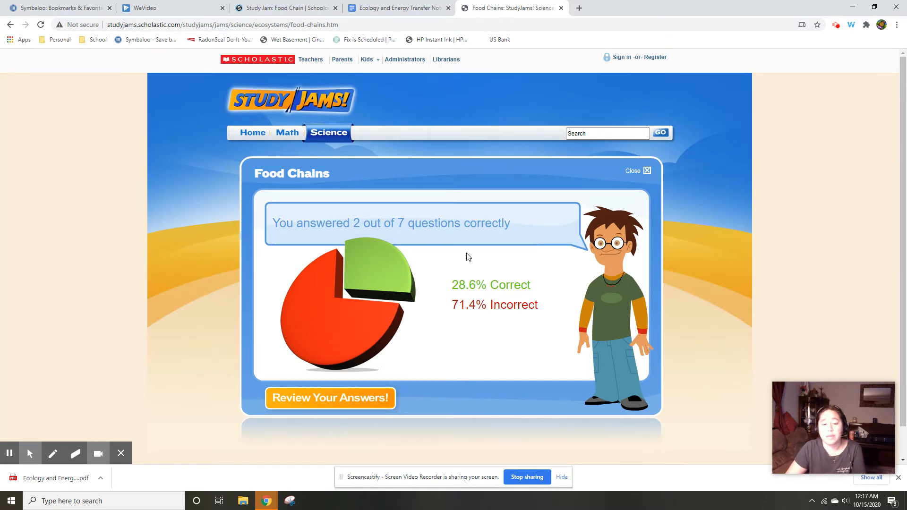
mouse_move(330, 397)
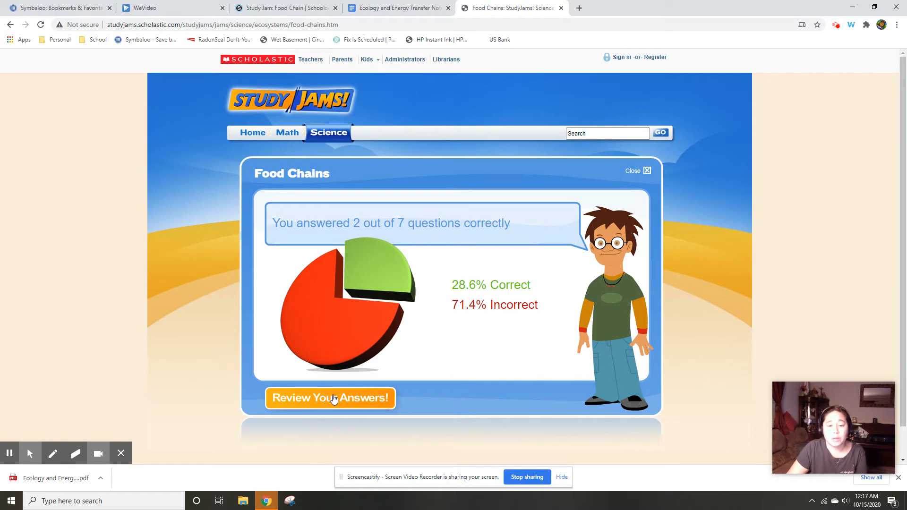
Step: Review the quiz feedback, then return to the Food Chains overview page
click(330, 397)
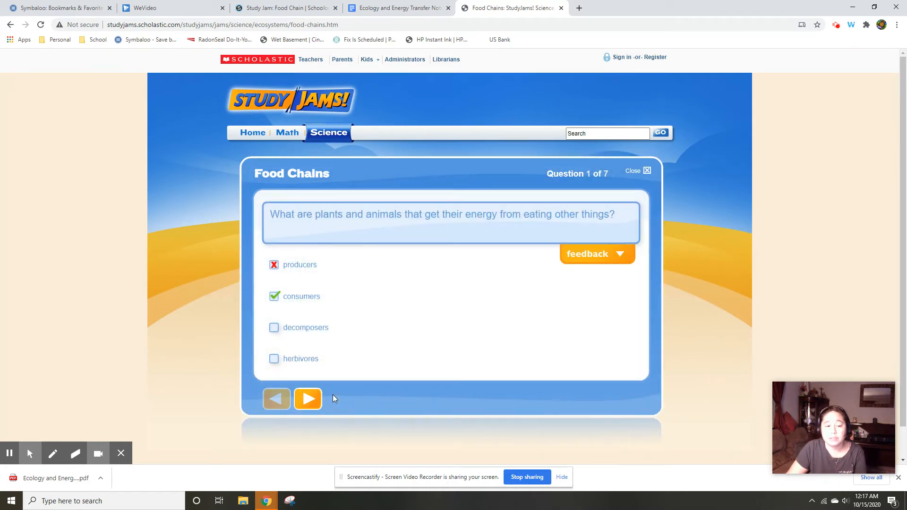
click(646, 170)
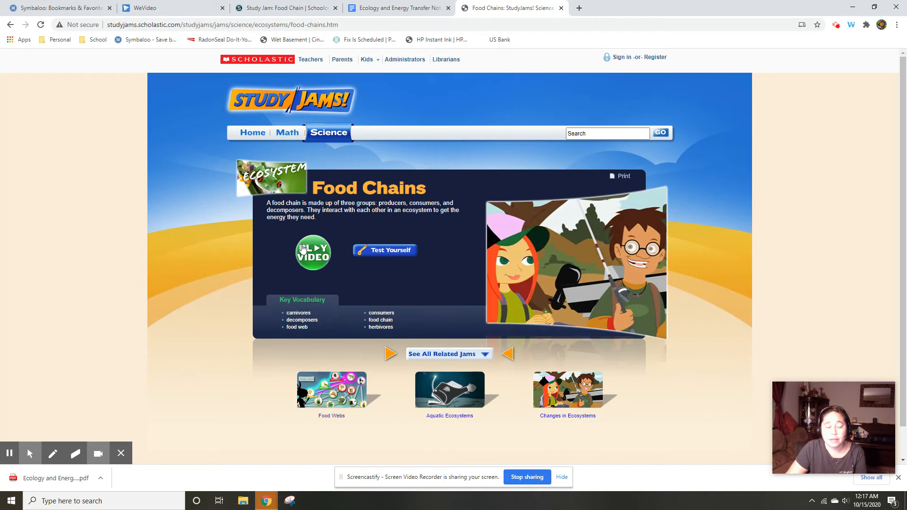
Step: Restart the Food Chains quiz and answer questions 1-3, including the food chain order
click(384, 250)
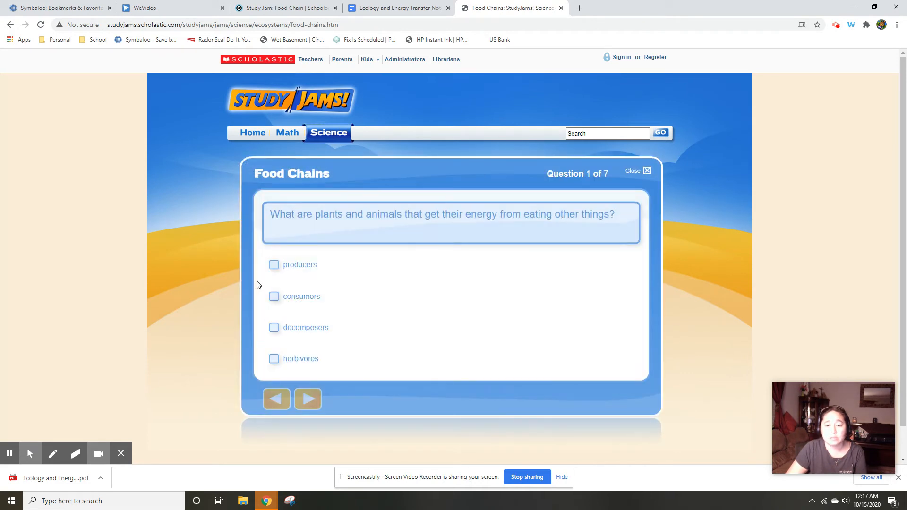
click(307, 399)
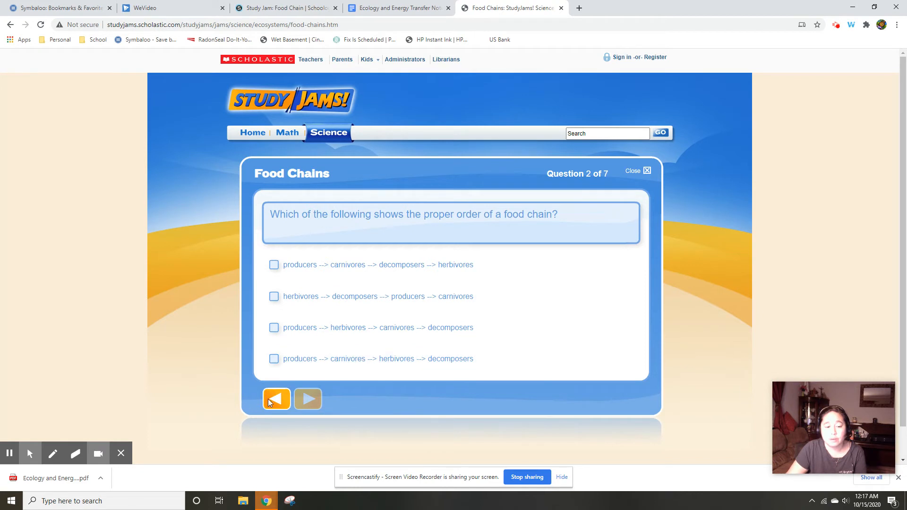
click(273, 296)
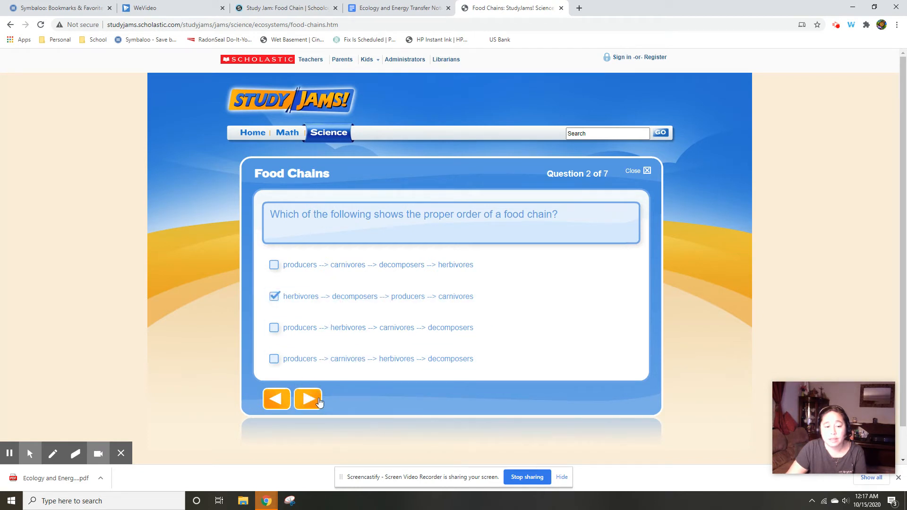
click(307, 399)
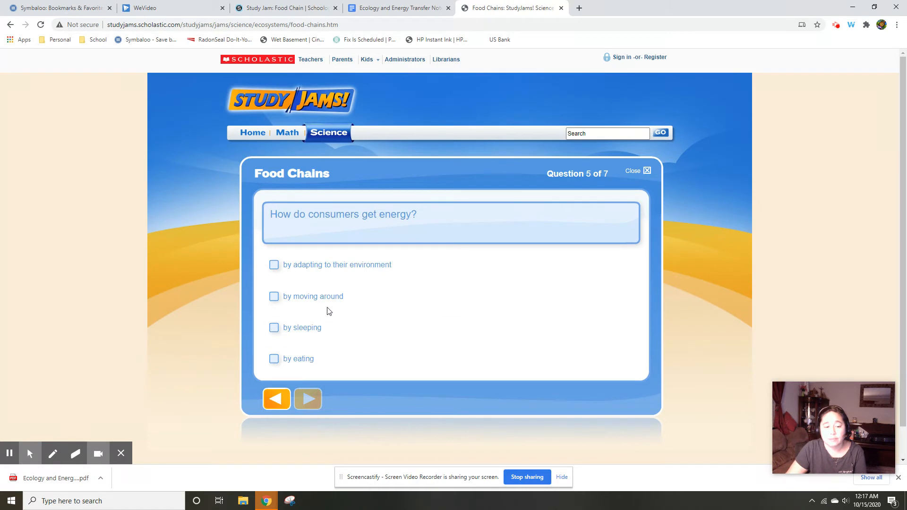
Step: Choose 'Only consumers would be affected' and finish, scoring 0 of 7
click(307, 398)
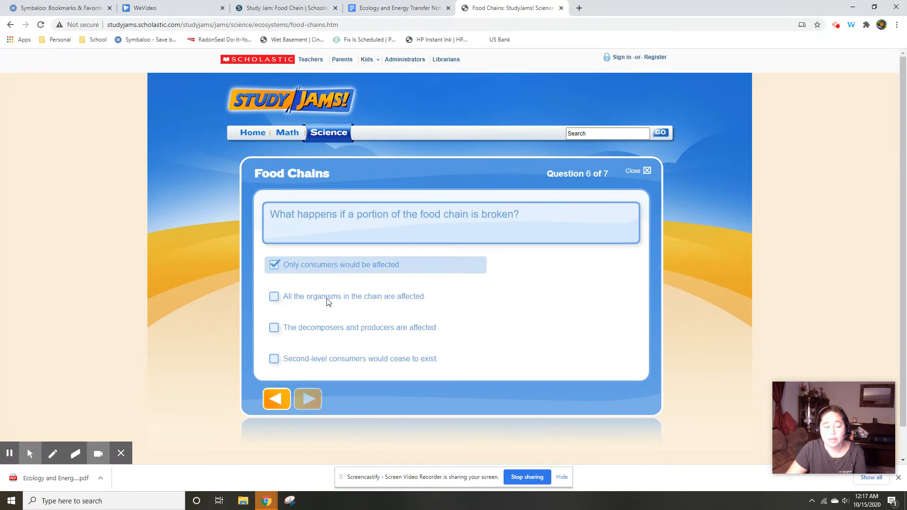
click(307, 399)
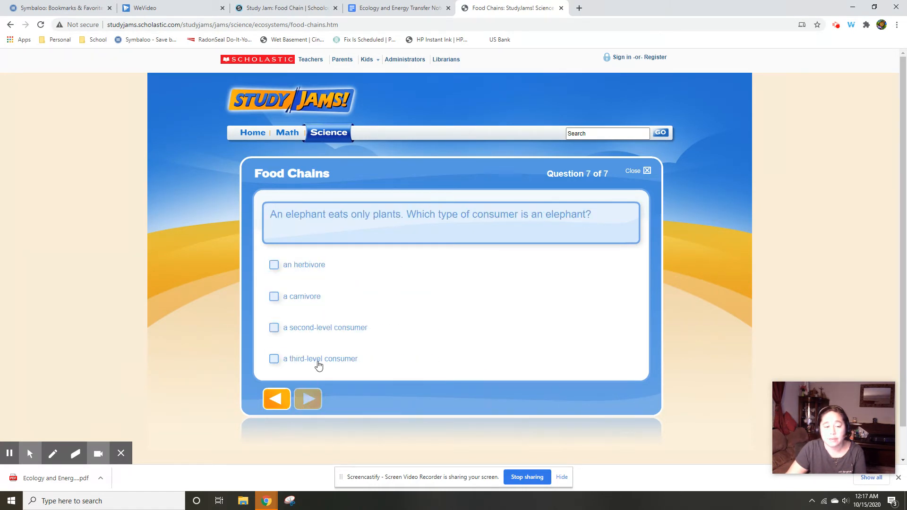
click(307, 399)
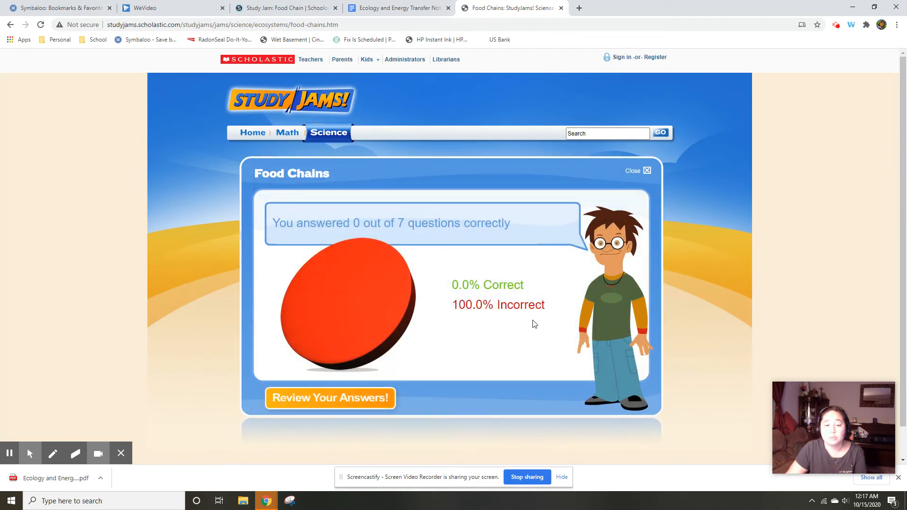
mouse_move(519, 314)
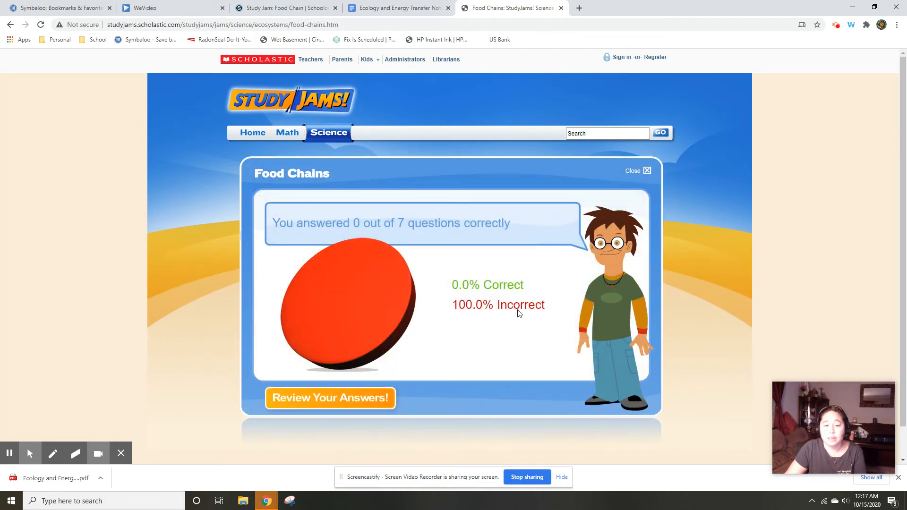
mouse_move(510, 299)
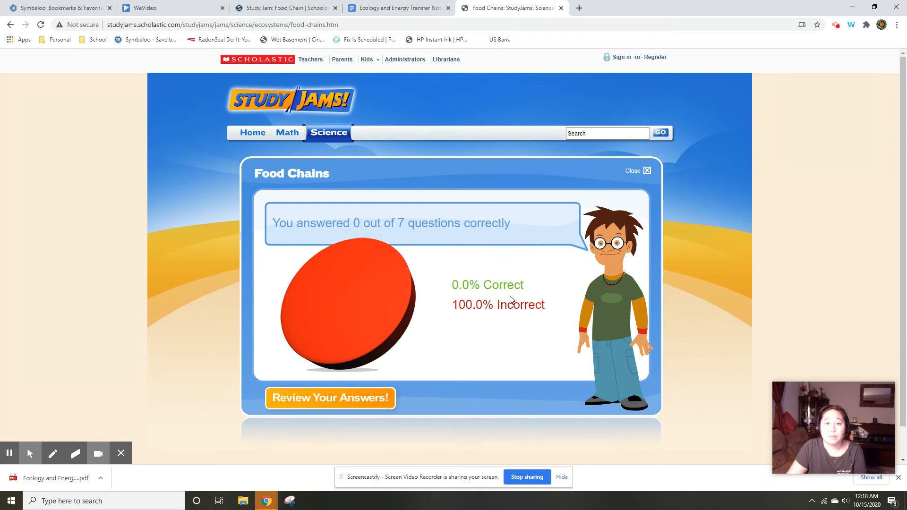
mouse_move(209, 392)
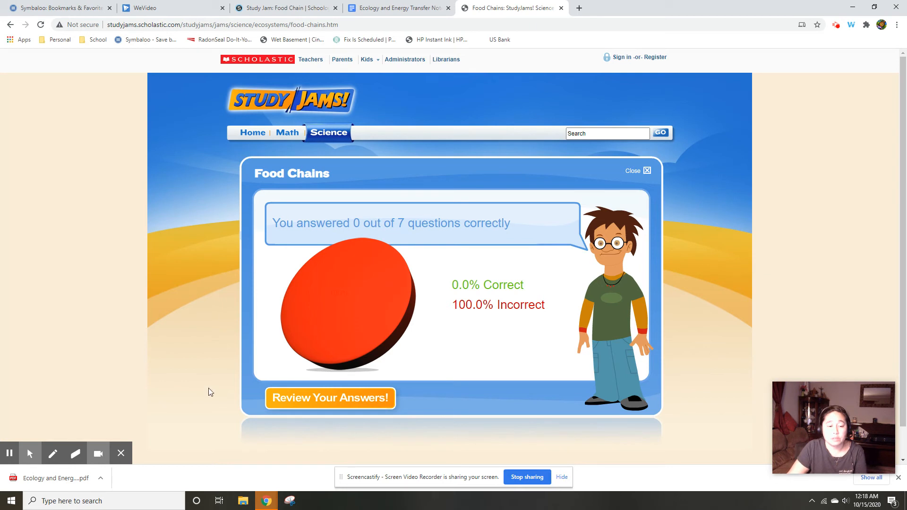
mouse_move(262, 318)
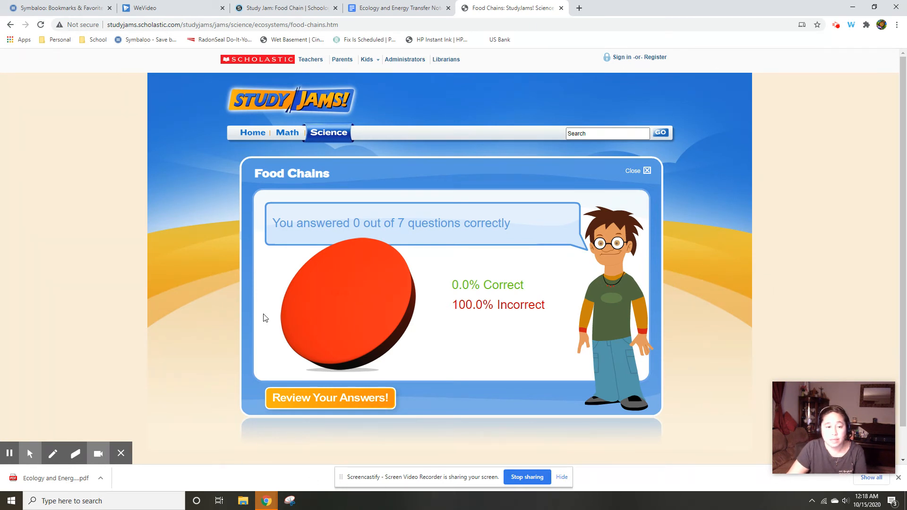
mouse_move(476, 299)
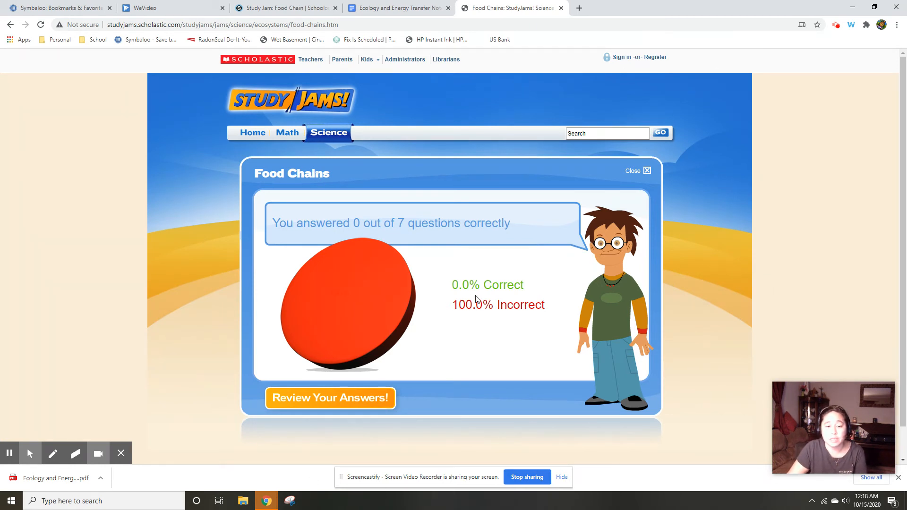
mouse_move(425, 145)
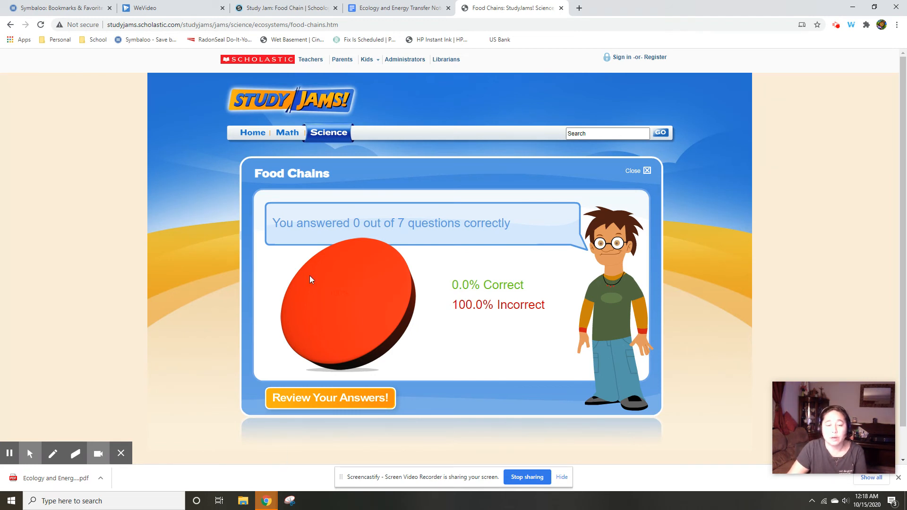
mouse_move(256, 4)
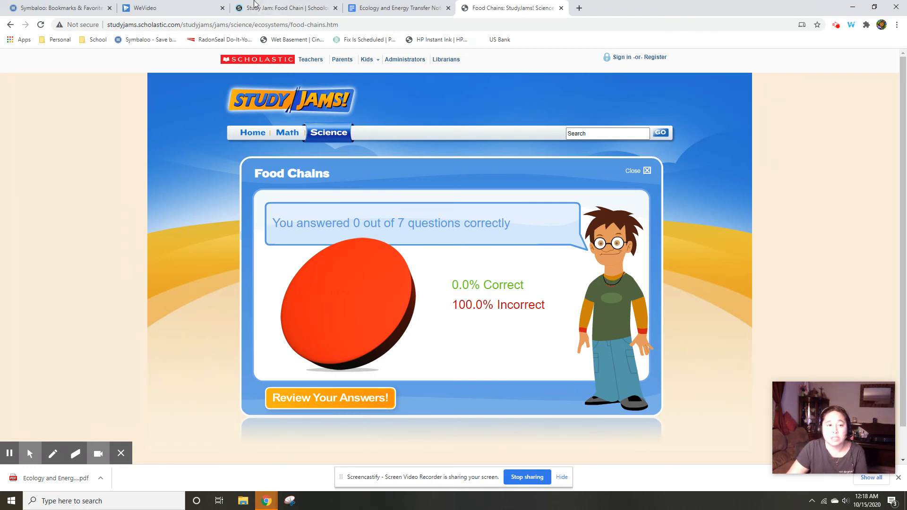
Step: Switch to the 'Study Jam: Food Chain | Schoology' assignment browser tab
click(283, 8)
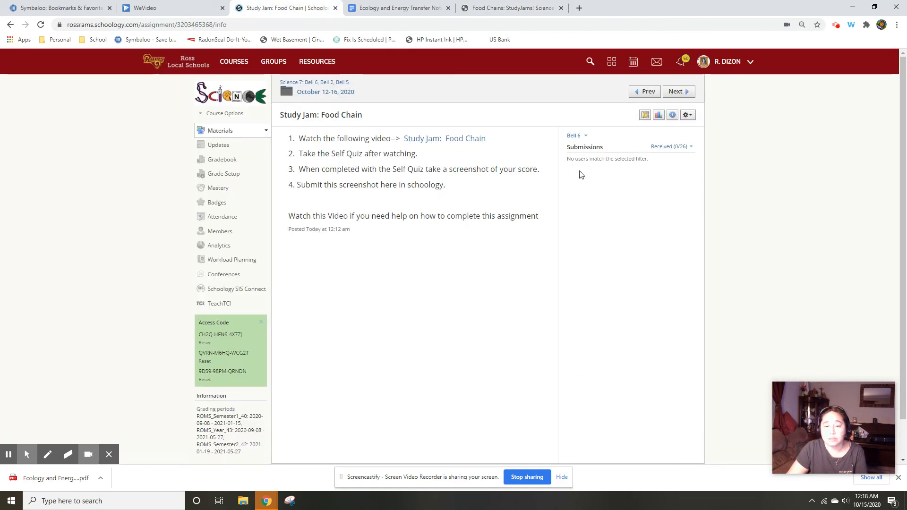
mouse_move(704, 193)
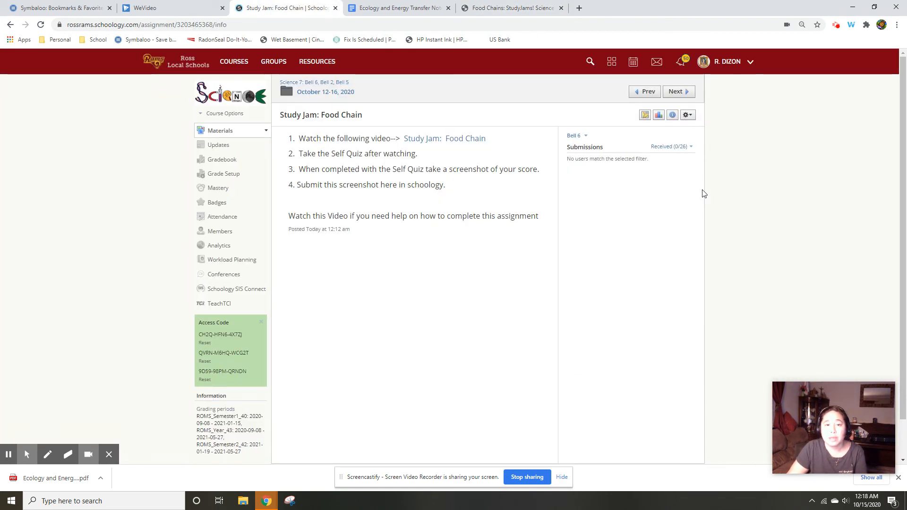